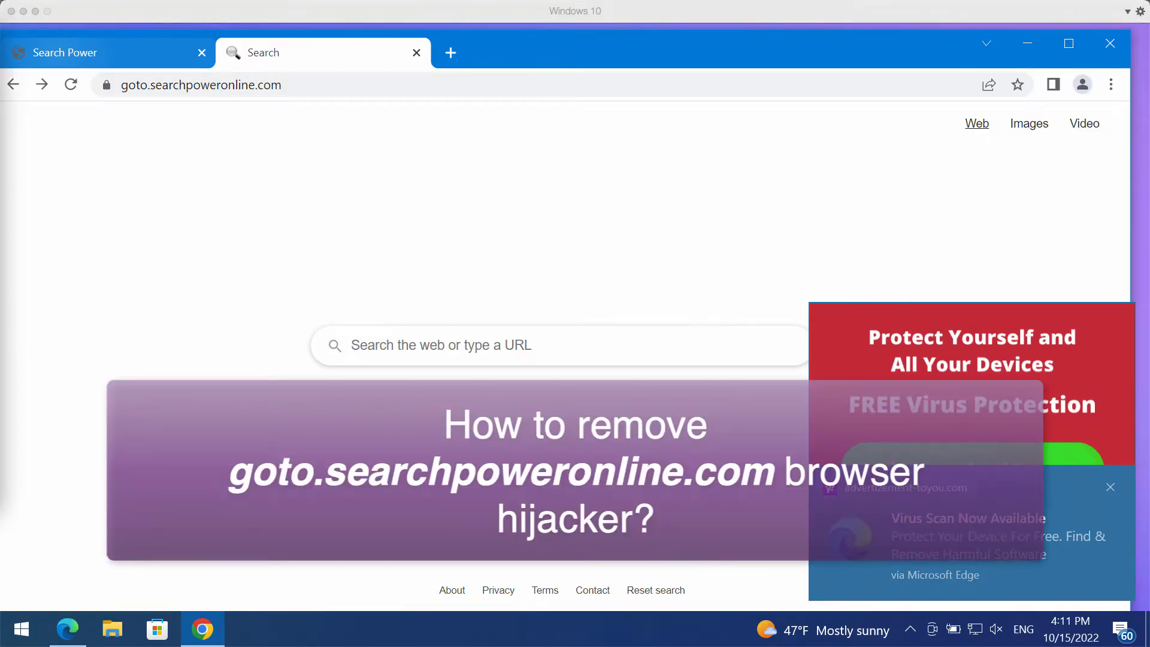
# Dismiss the four McAfee-style fake virus notifications over the goto.searchpoweronline.com page
pyautogui.click(1109, 486)
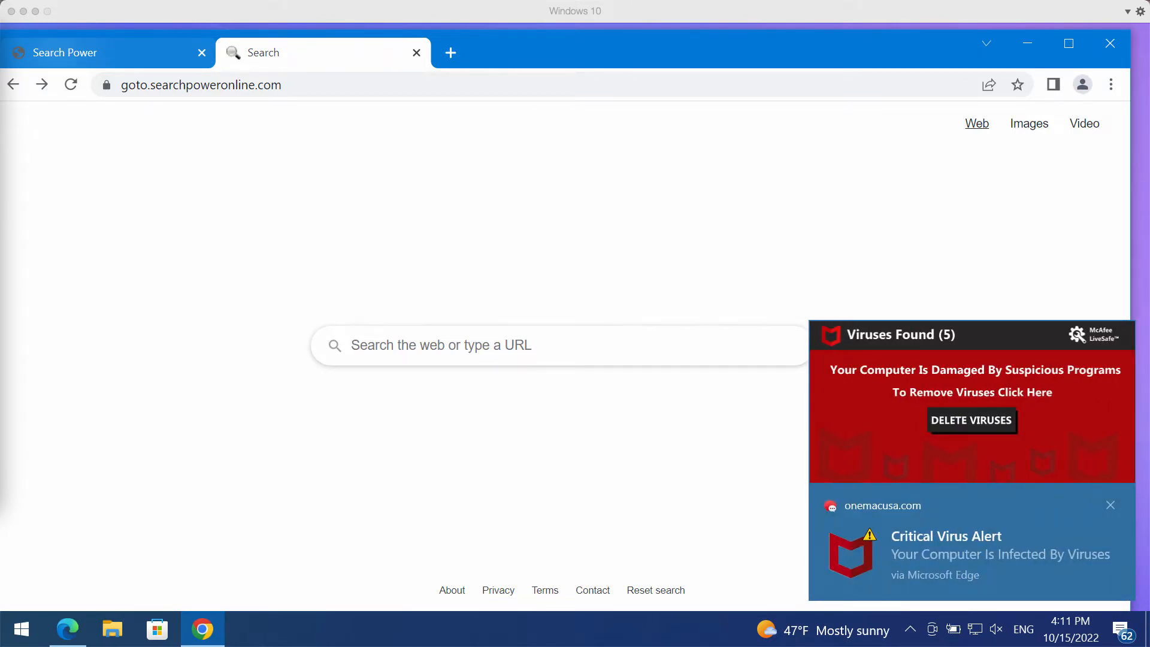
pyautogui.click(1109, 505)
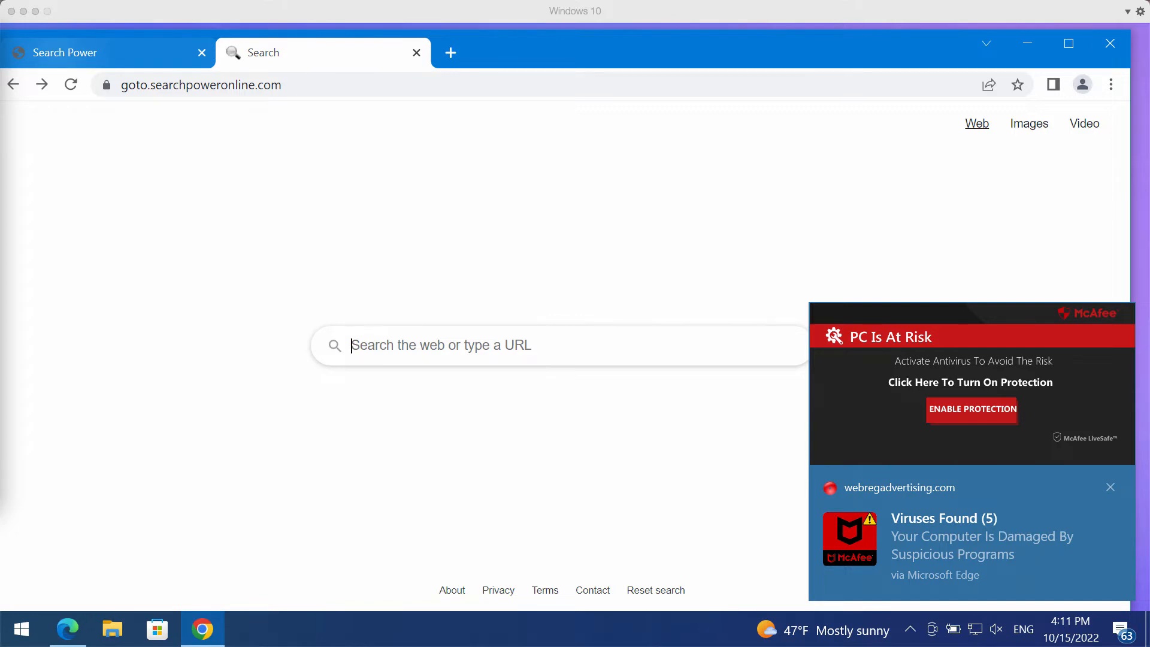
pyautogui.click(1109, 487)
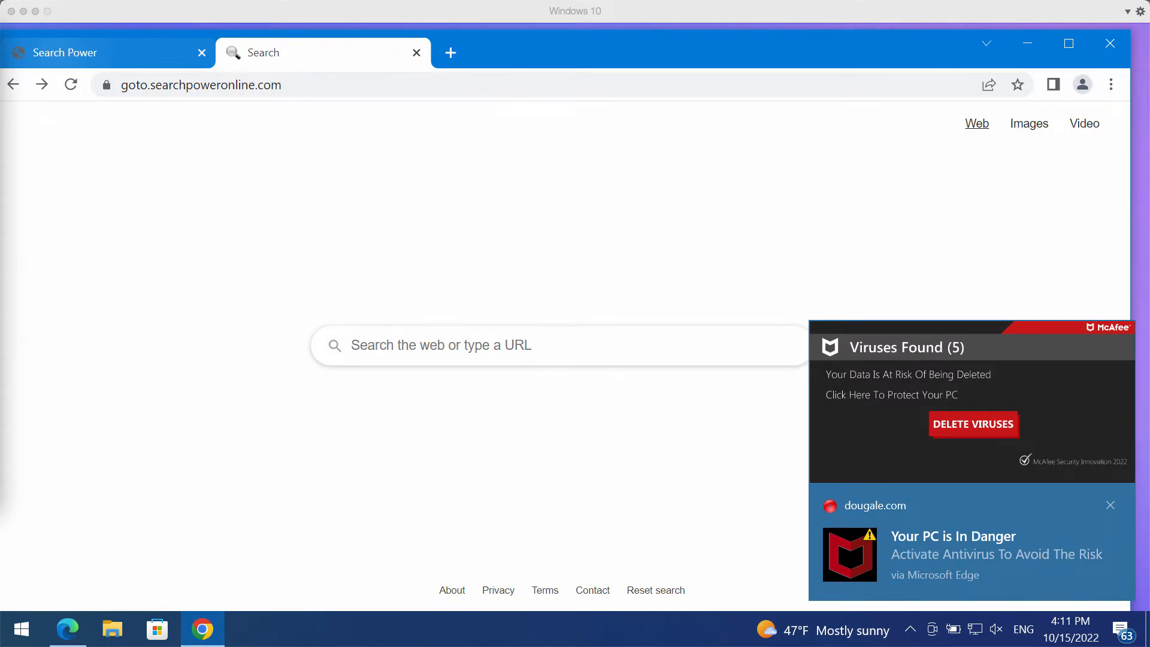
pyautogui.click(1110, 504)
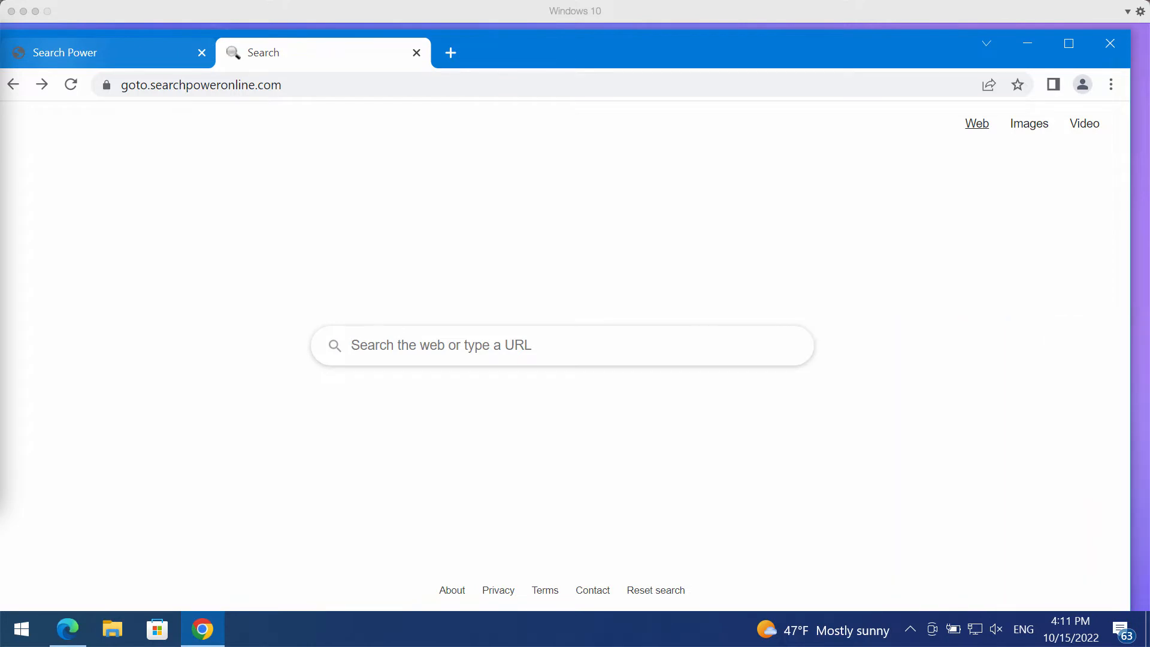
pyautogui.click(440, 345)
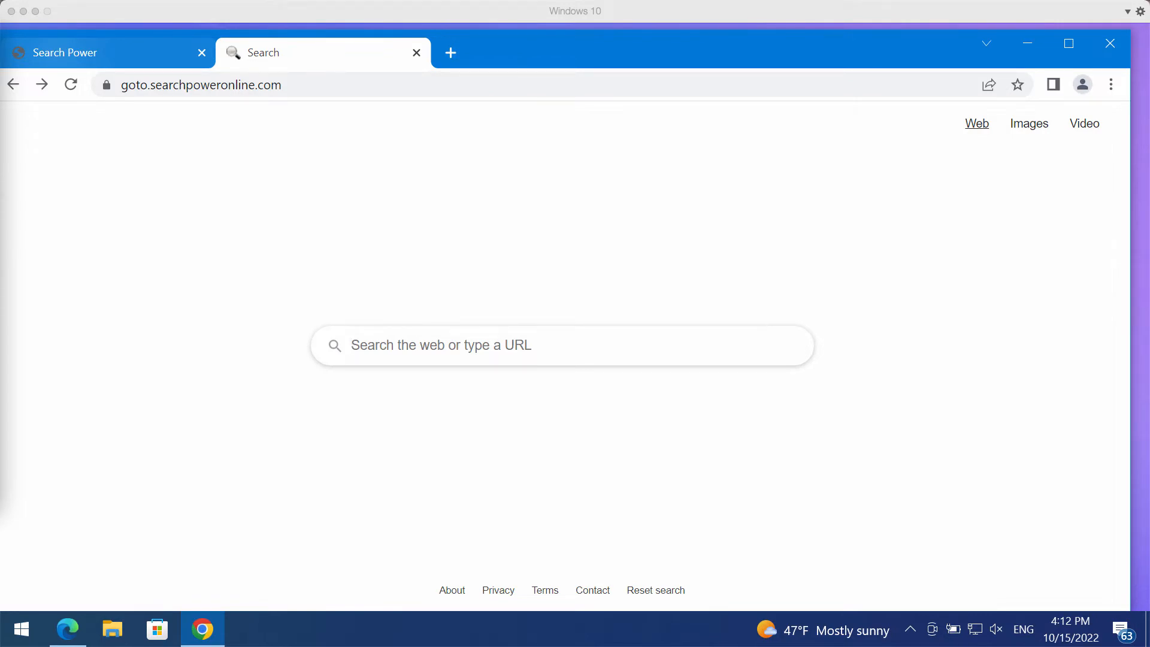
pyautogui.moveTo(358, 303)
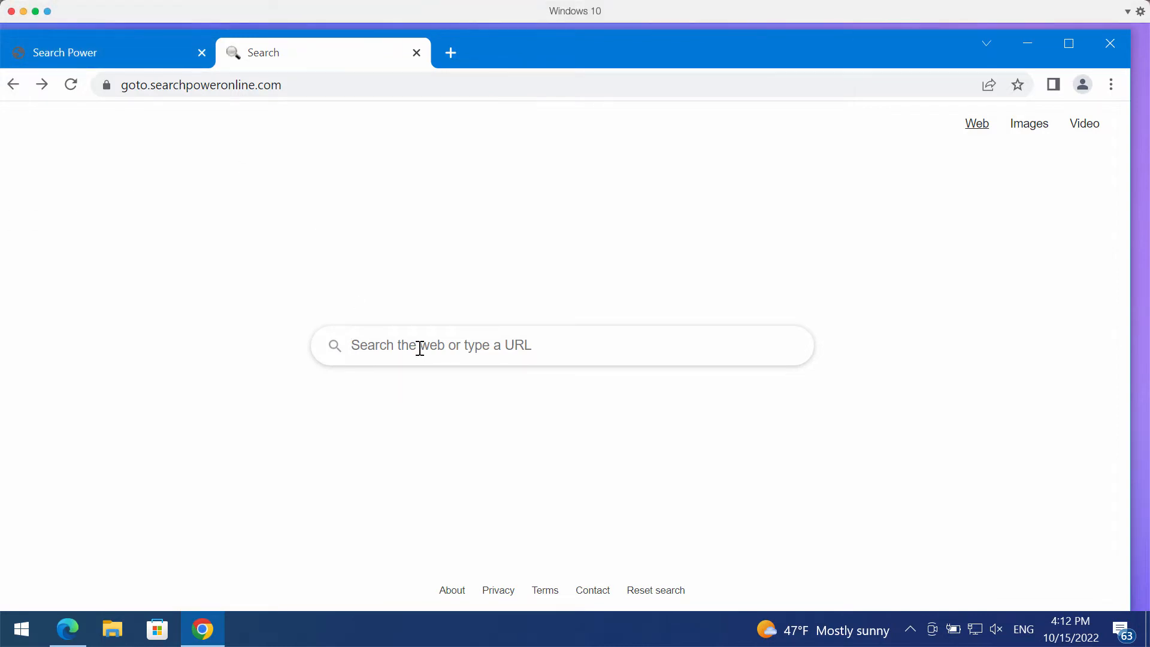
# Search 'ca' on the hijacked page, close that tab, visit combocleaner.com, and minimize Chrome
pyautogui.write('ca')
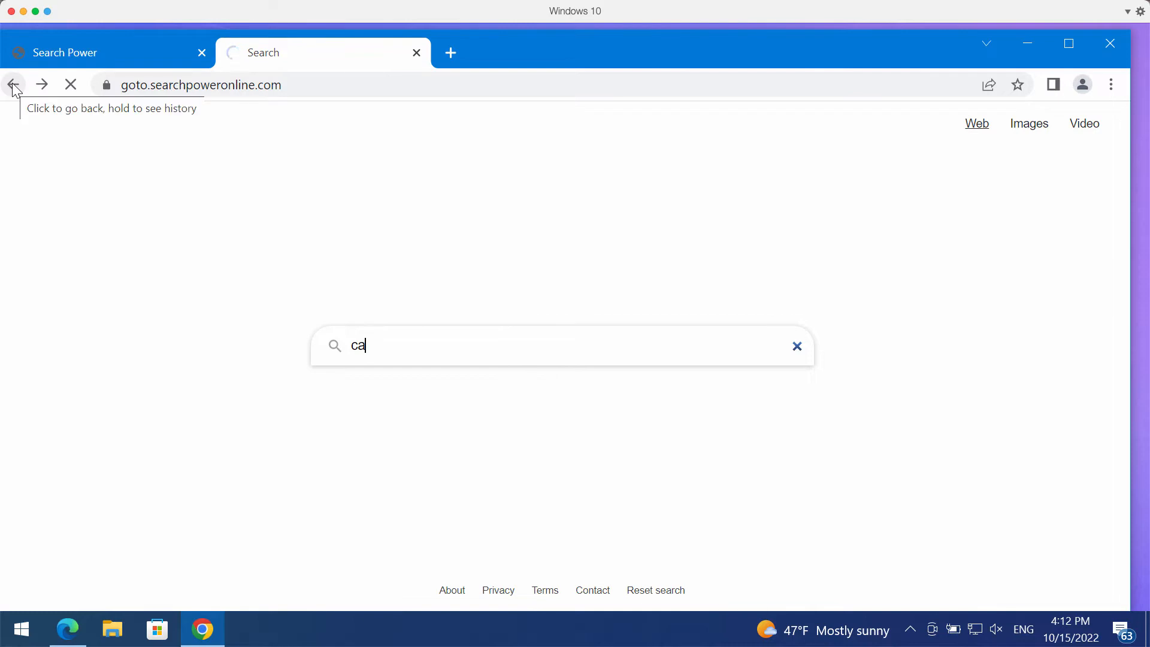
pyautogui.click(13, 84)
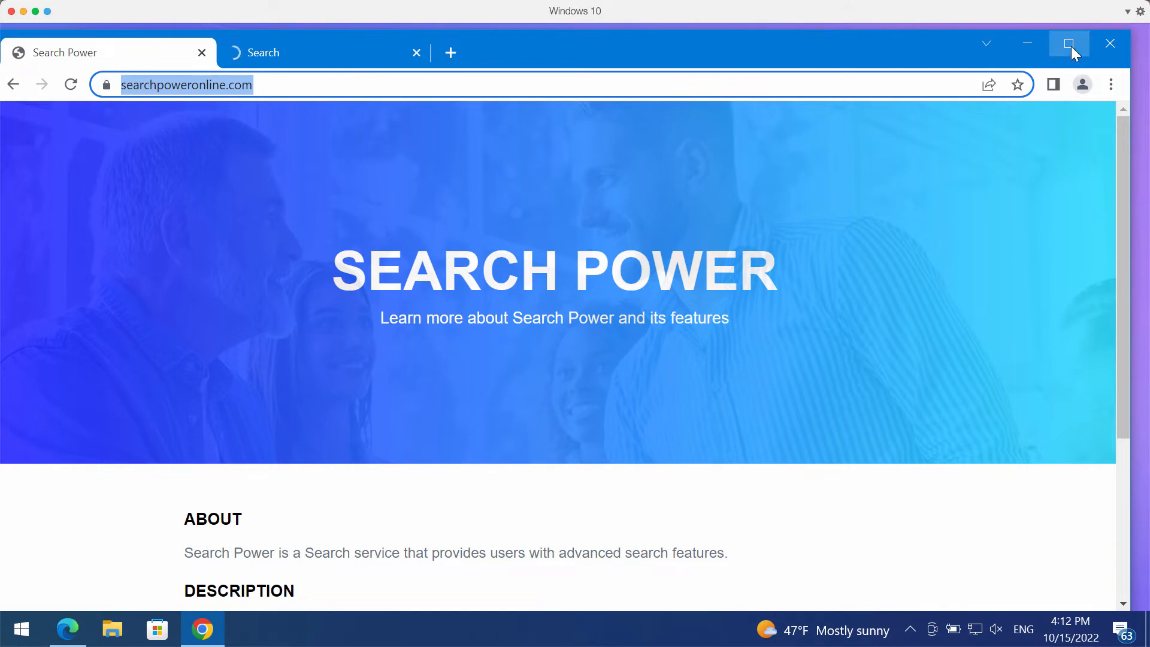
pyautogui.click(1111, 84)
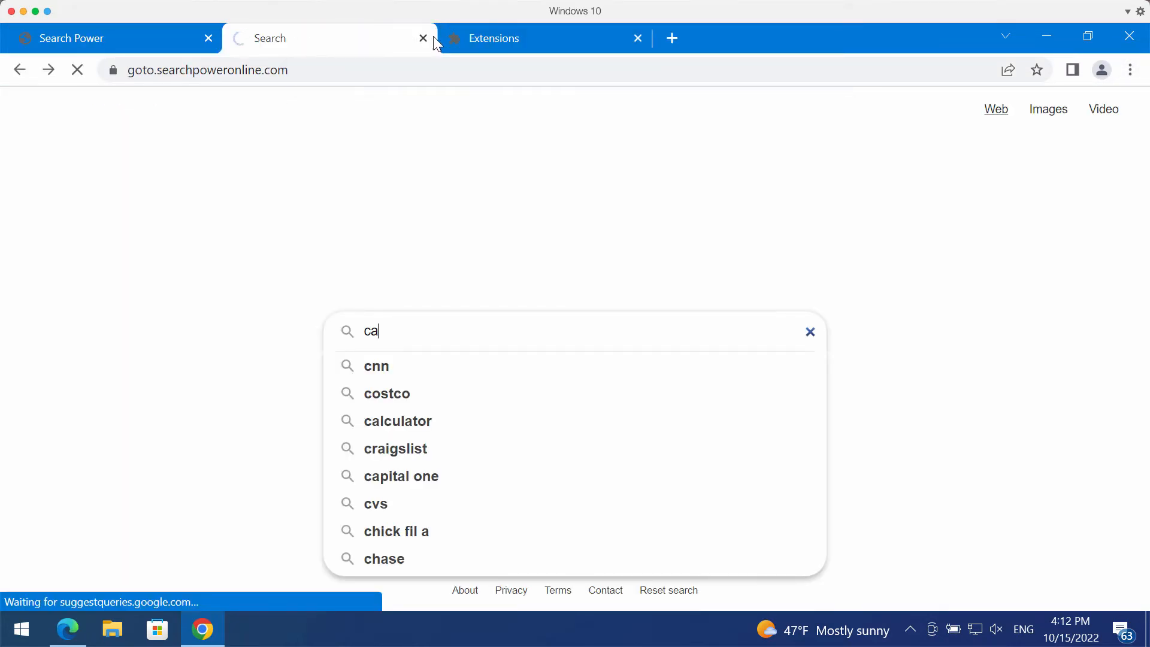
pyautogui.click(423, 38)
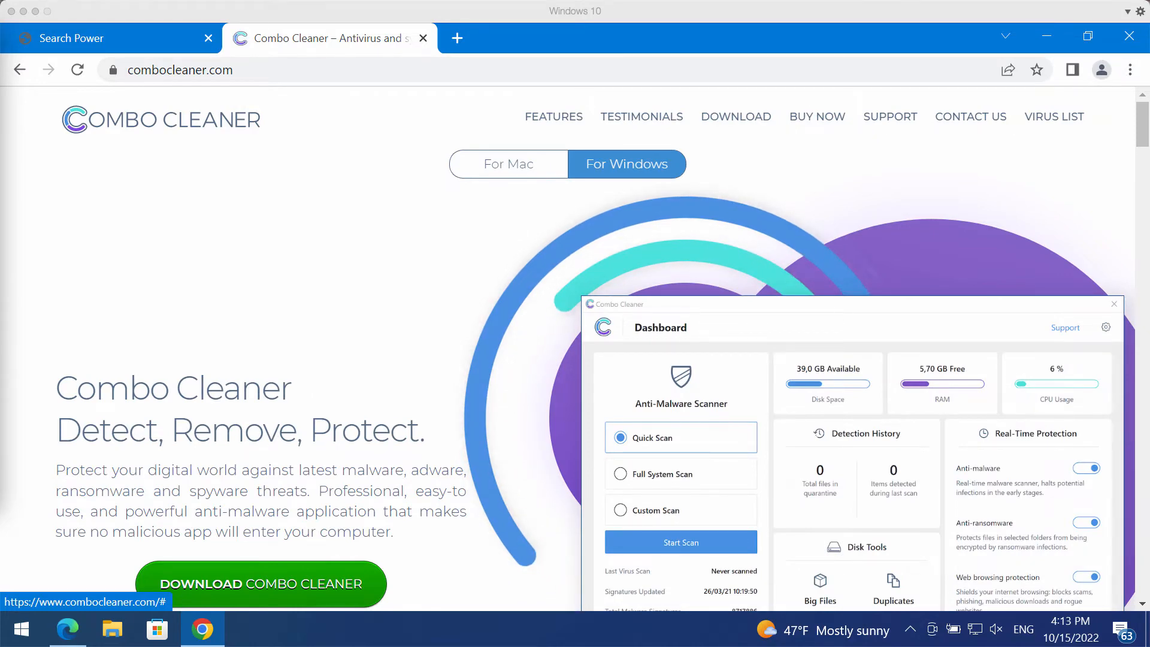
pyautogui.click(1129, 36)
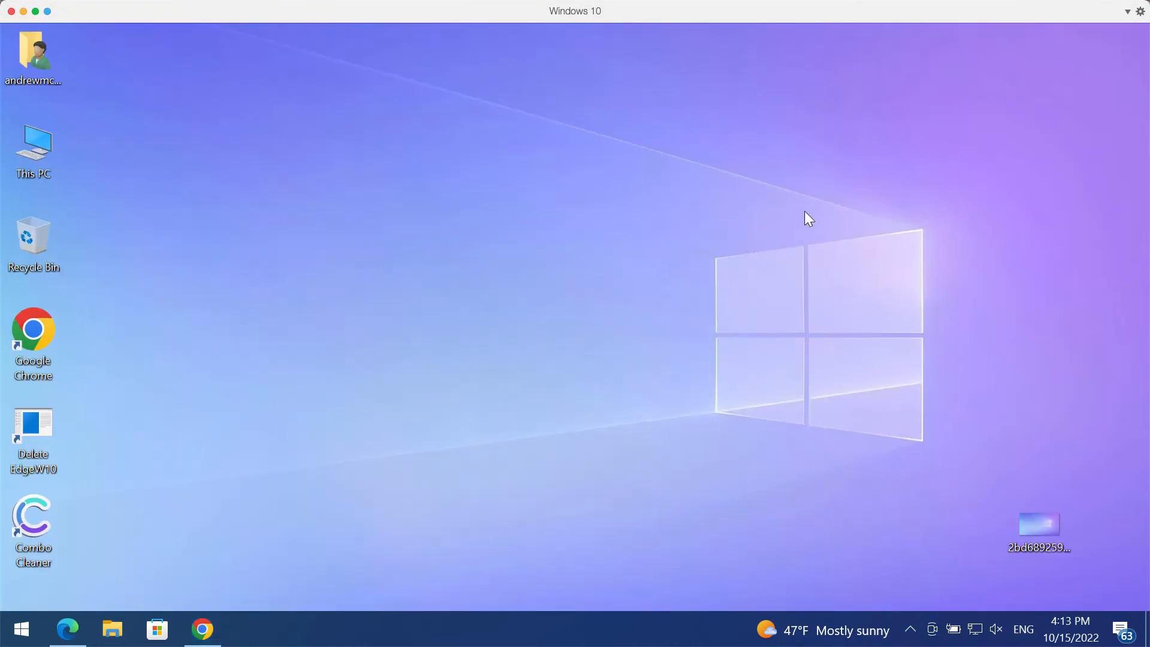
# Launch Combo Cleaner from its desktop shortcut
pyautogui.doubleClick(34, 517)
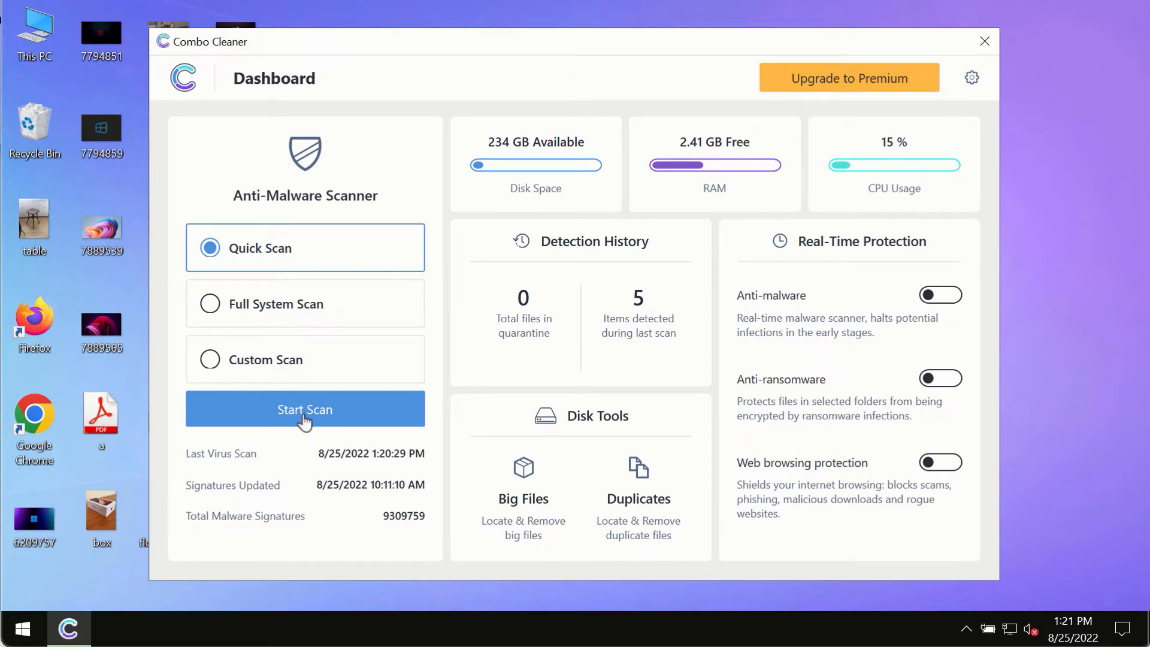
# Start the Quick Scan and watch it find 1 threat and 2 suspicious items
pyautogui.click(304, 410)
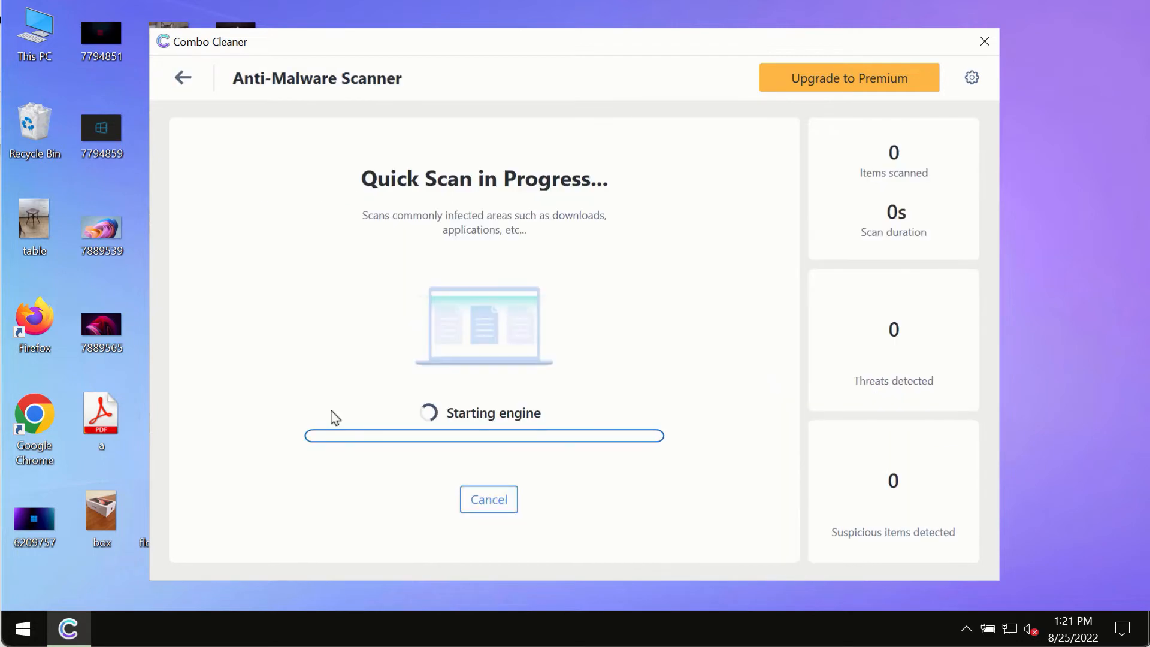
pyautogui.moveTo(217, 132)
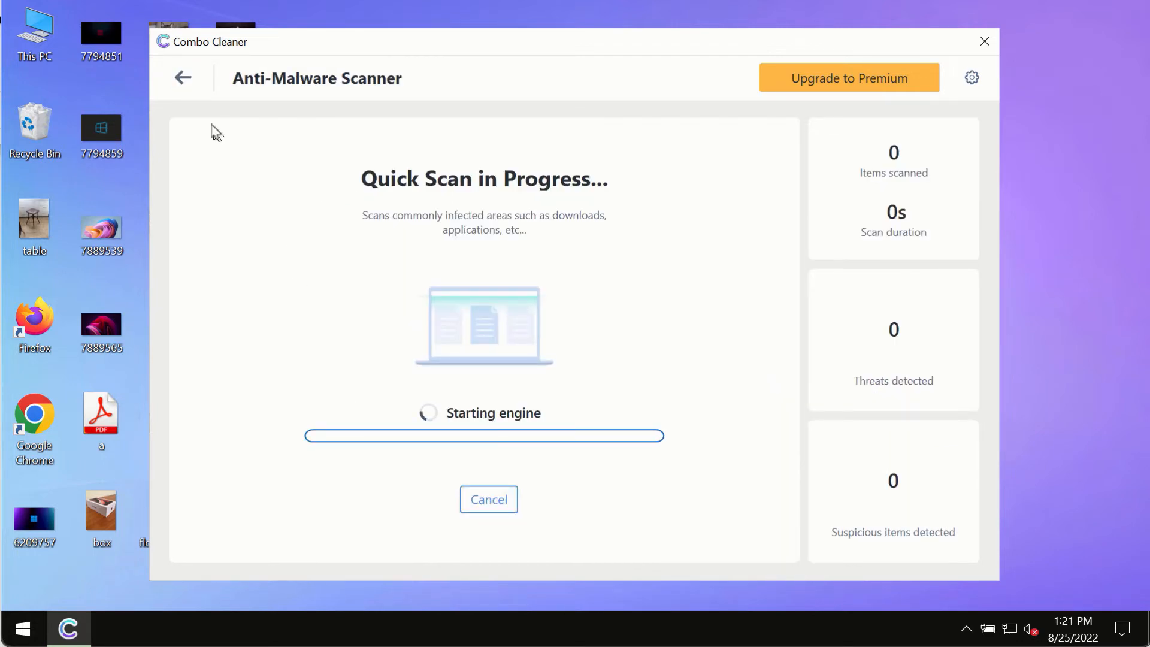
pyautogui.click(182, 78)
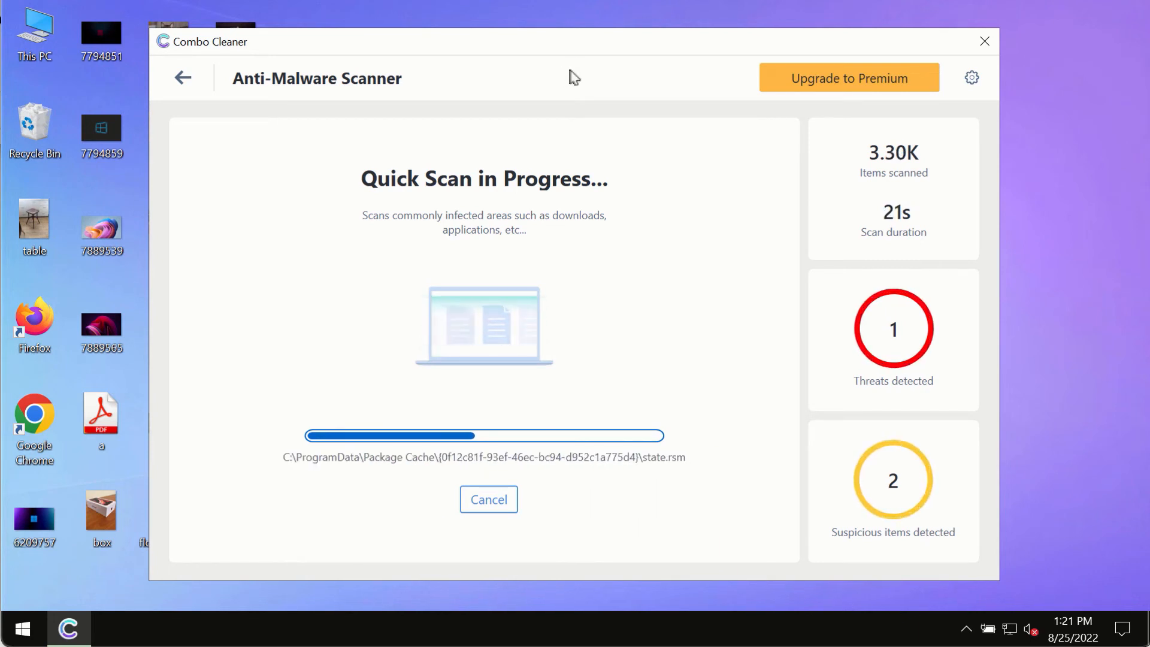
pyautogui.moveTo(580, 60)
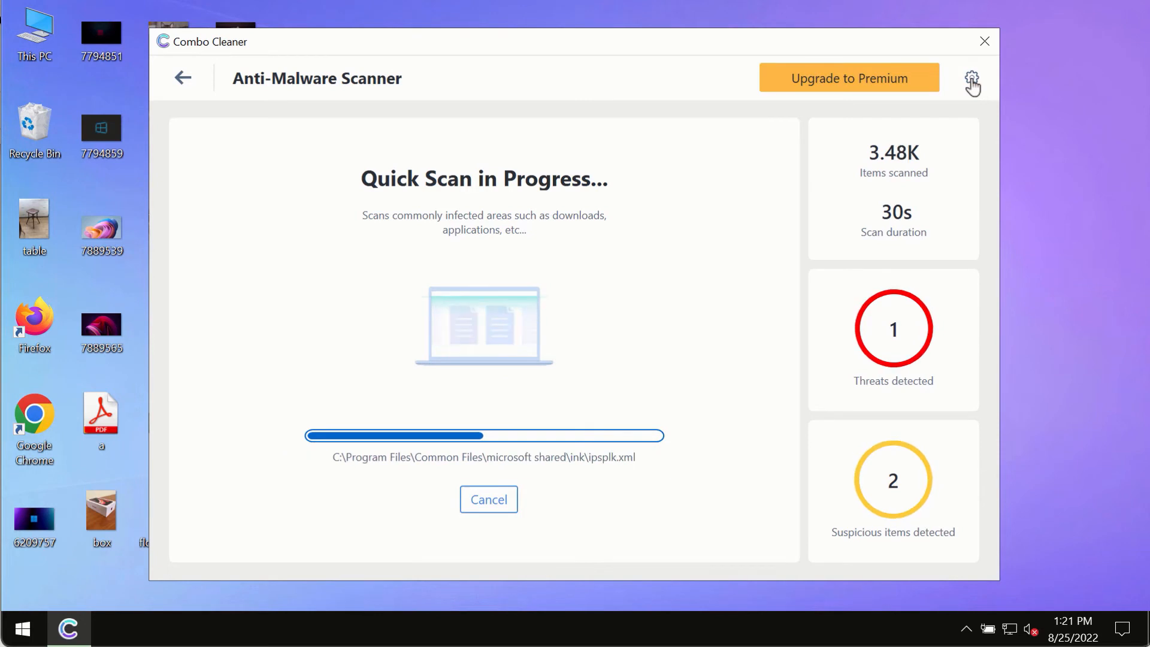
# Show the Anti-Ransomware settings, listing no protected folders or trusted programs
pyautogui.click(972, 78)
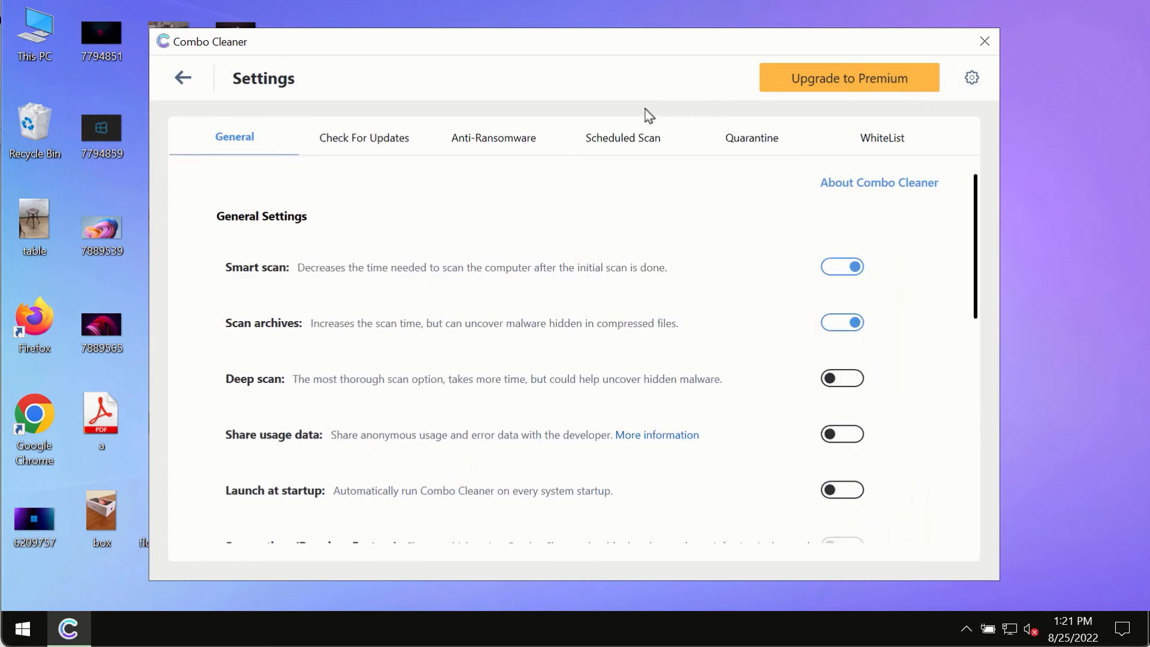
pyautogui.moveTo(571, 79)
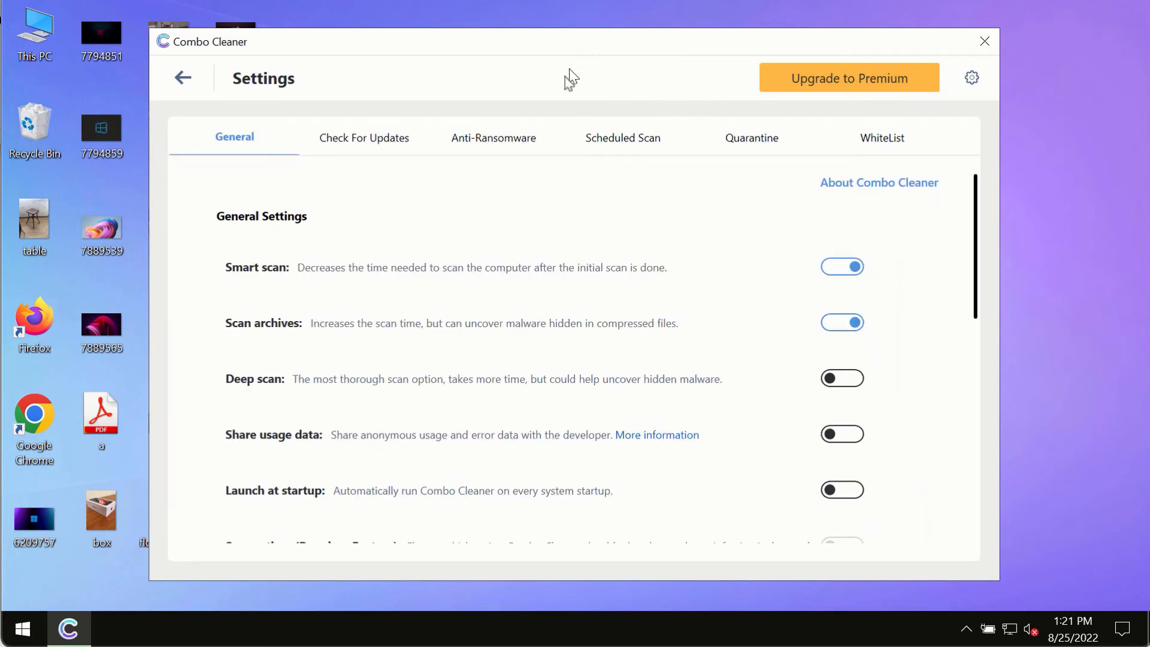
pyautogui.click(493, 137)
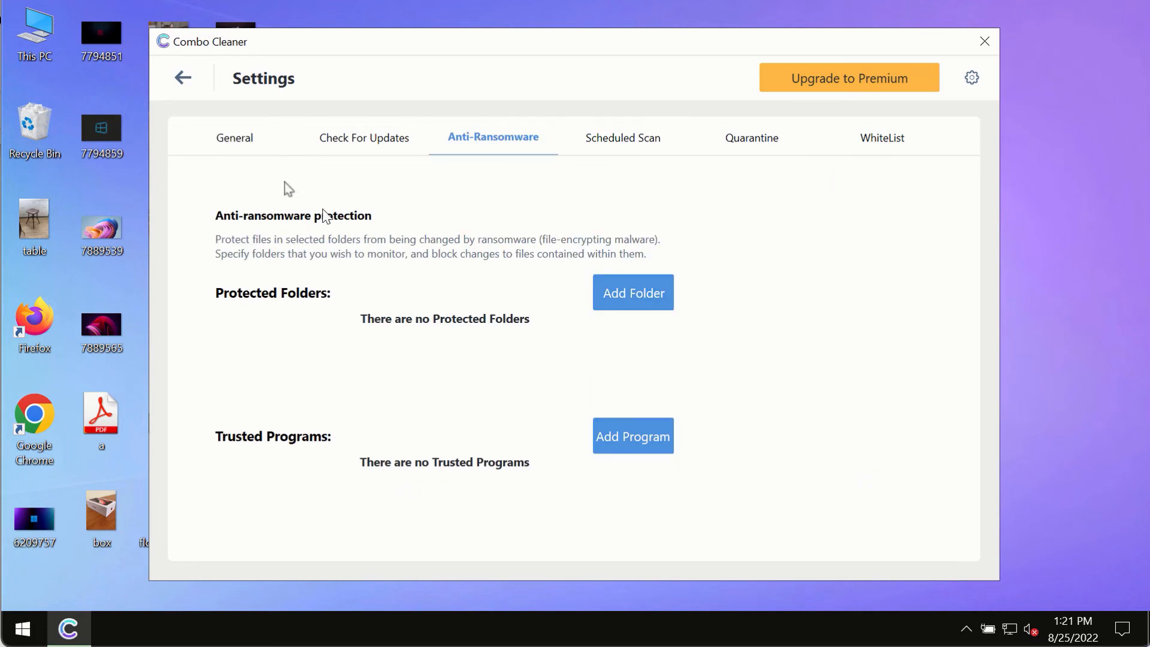
pyautogui.moveTo(632, 306)
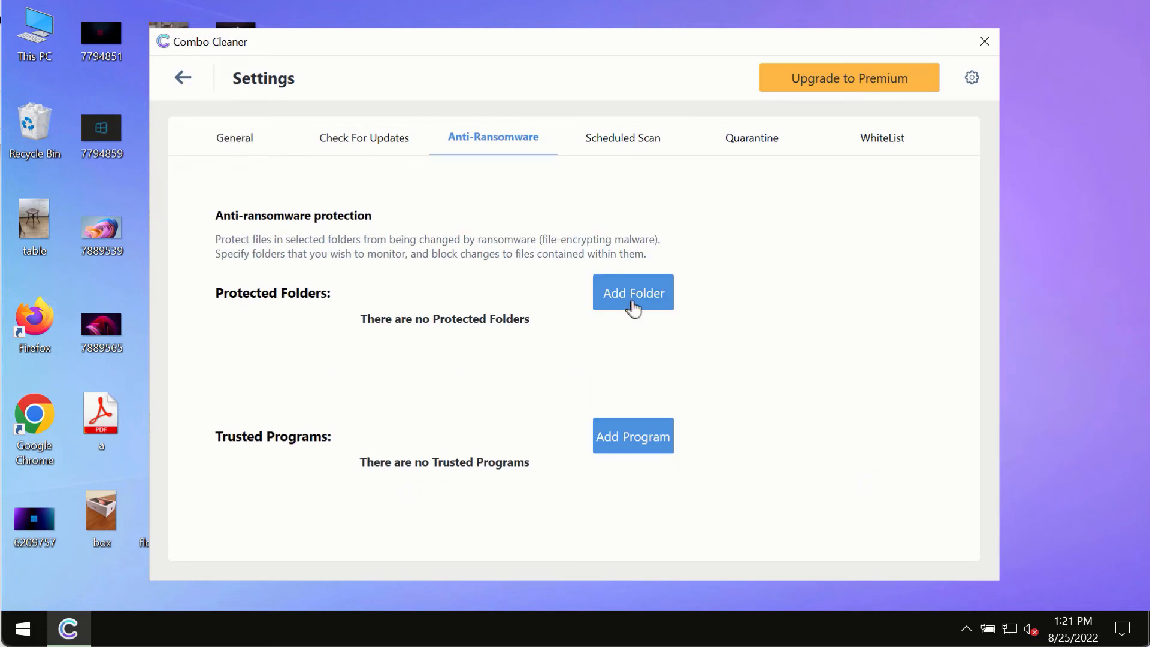
pyautogui.moveTo(187, 191)
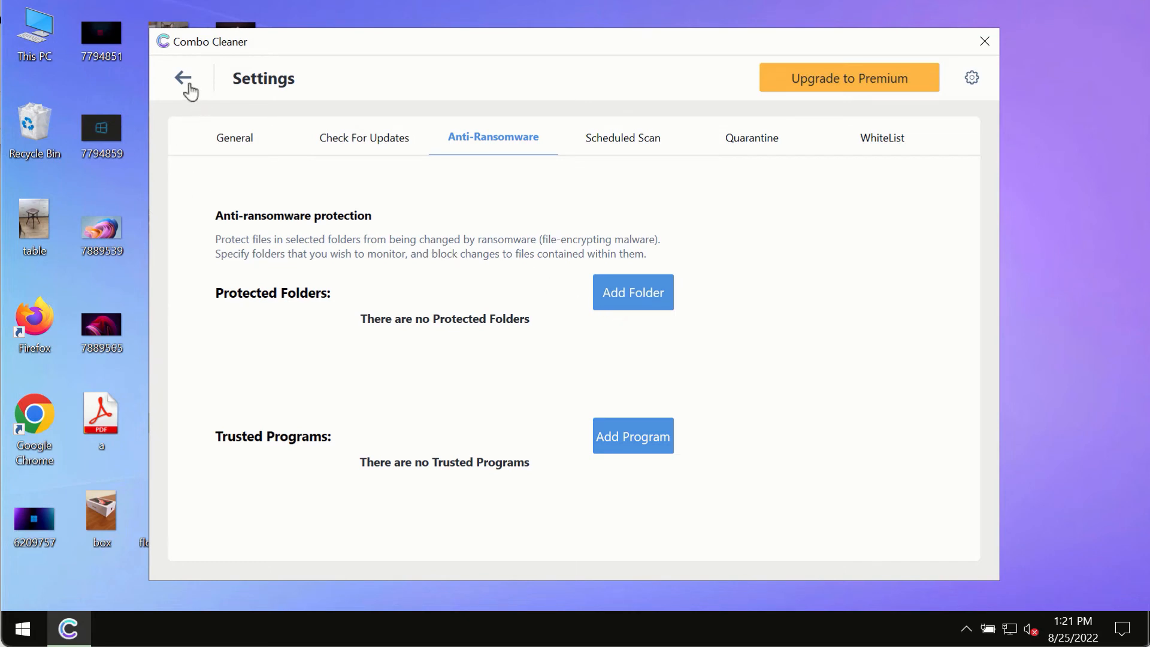
# Return via the Dashboard to the running Quick Scan, now at 4 threats and 2 suspicious items
pyautogui.click(183, 78)
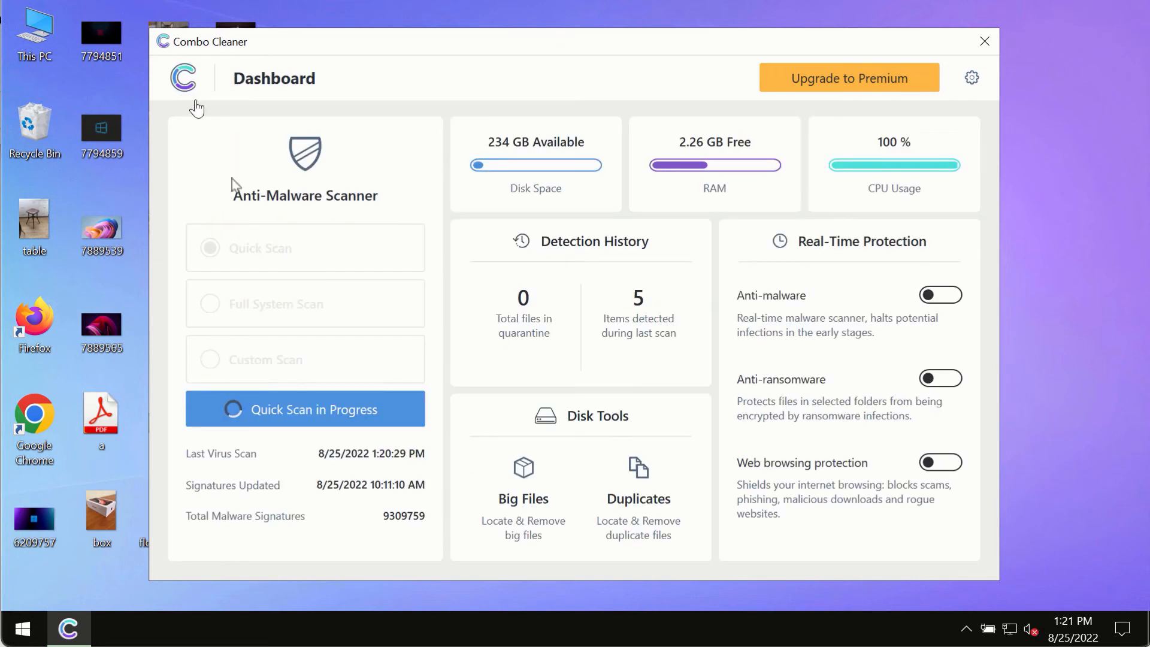
pyautogui.click(303, 410)
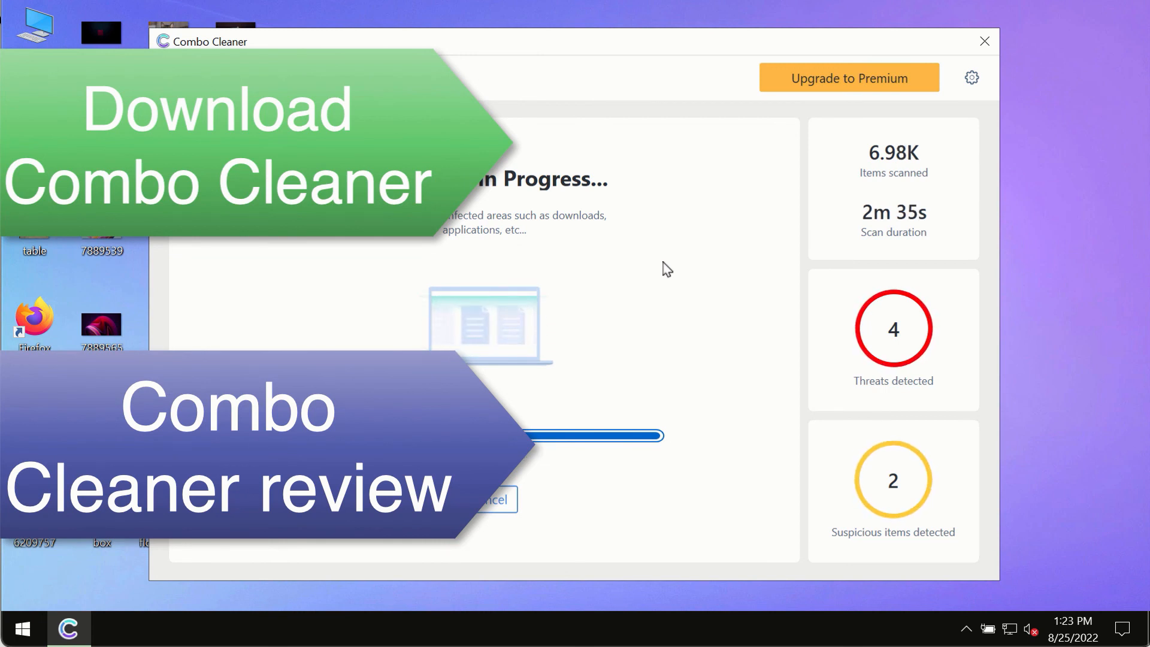
pyautogui.moveTo(701, 234)
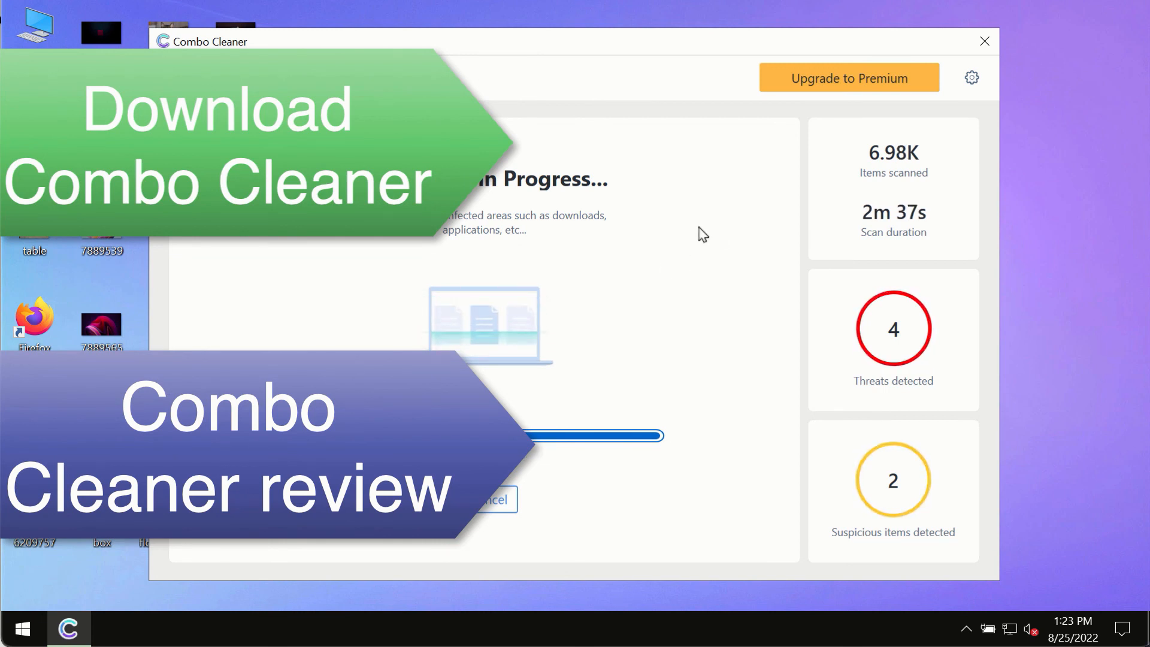